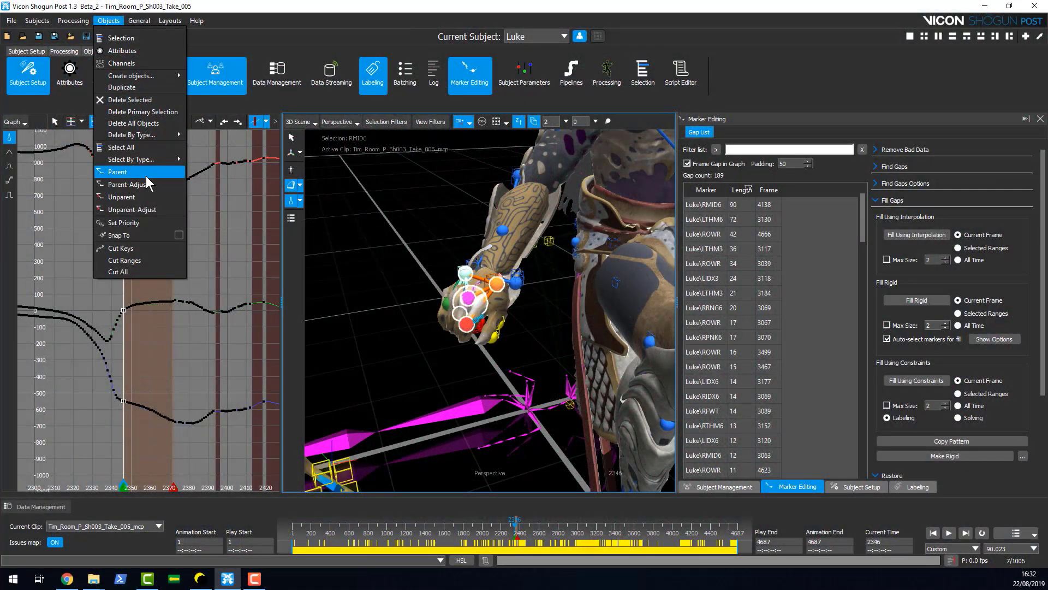
- Browse the Create Object type list via Objects > Create objects, ending on Marker
left_click(131, 76)
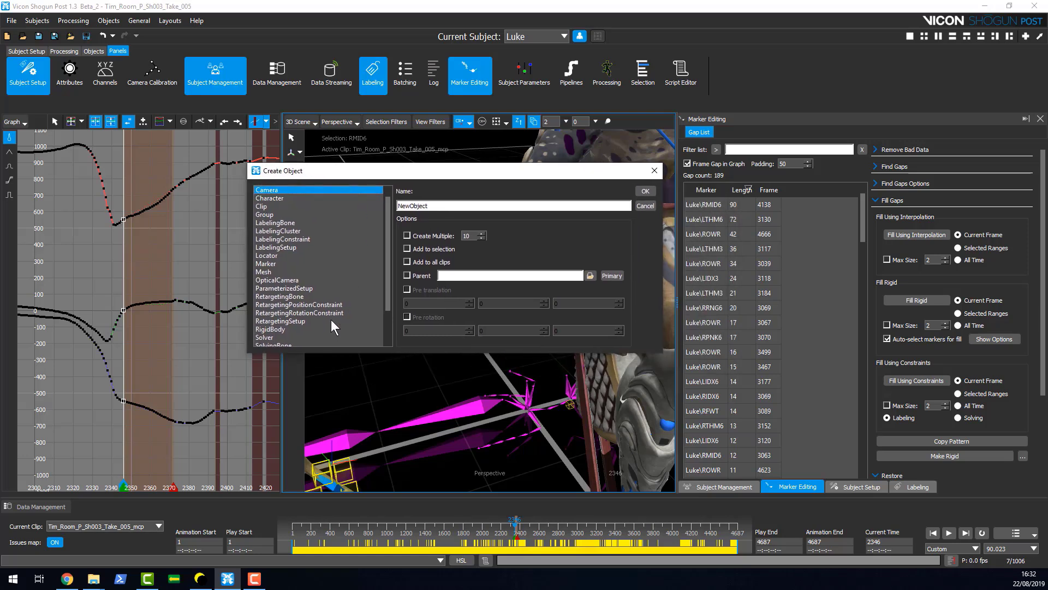
left_click(263, 272)
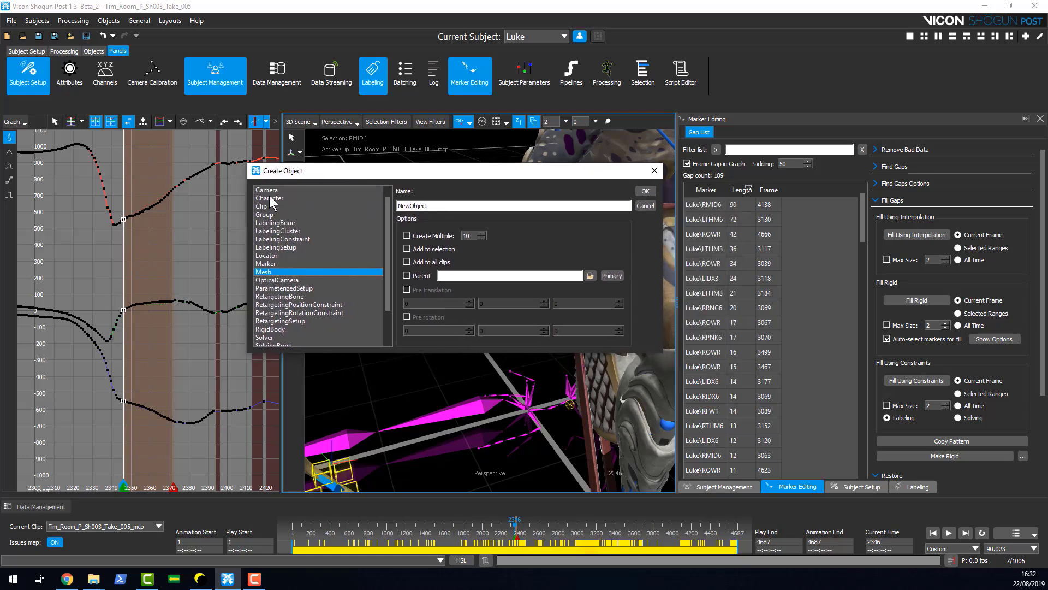
left_click(266, 190)
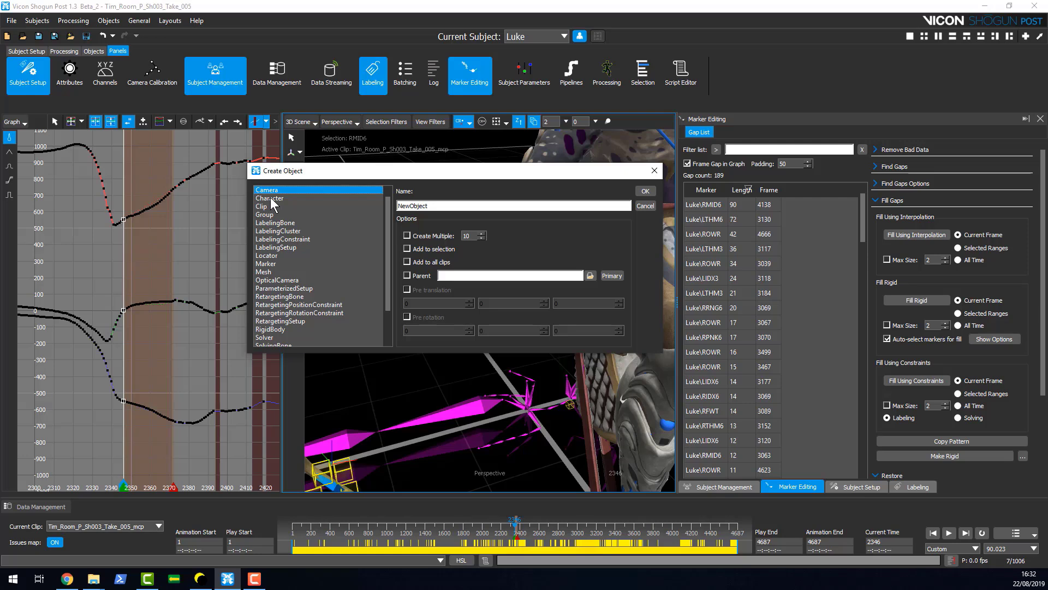
mouse_move(276, 272)
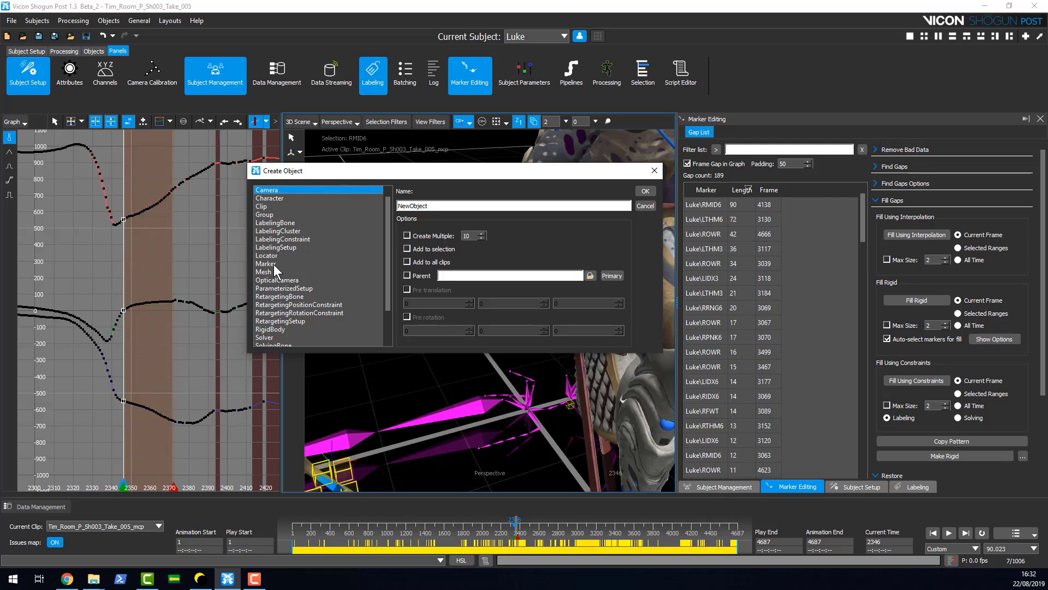
mouse_move(287, 292)
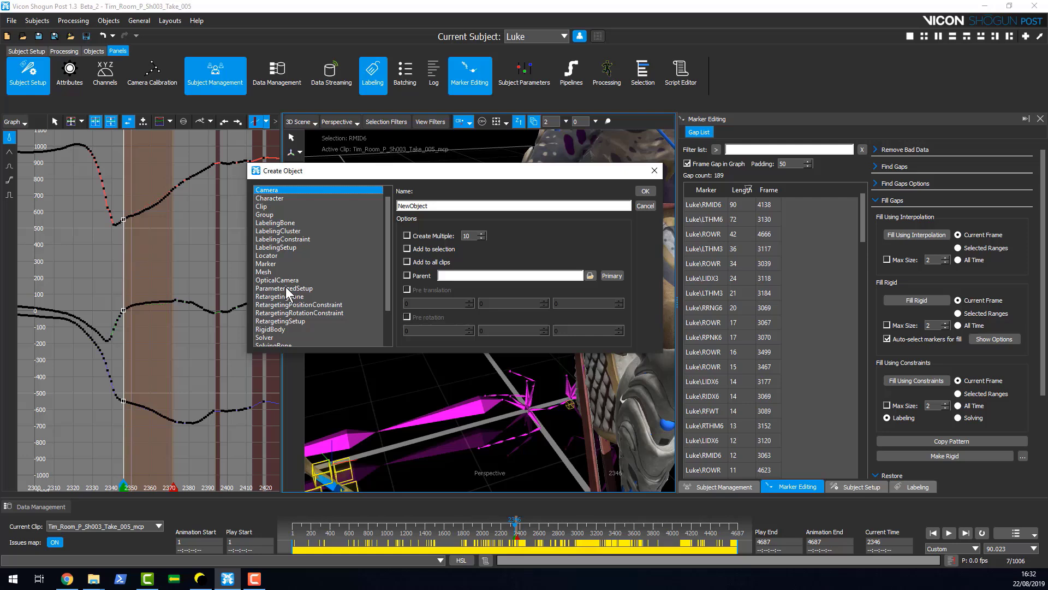
left_click(270, 198)
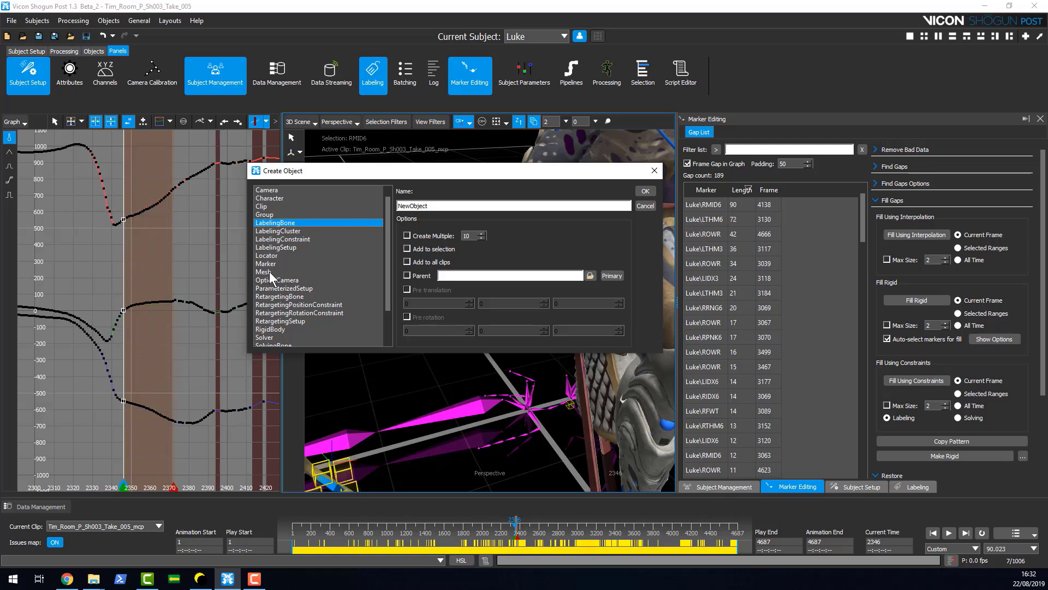
left_click(266, 263)
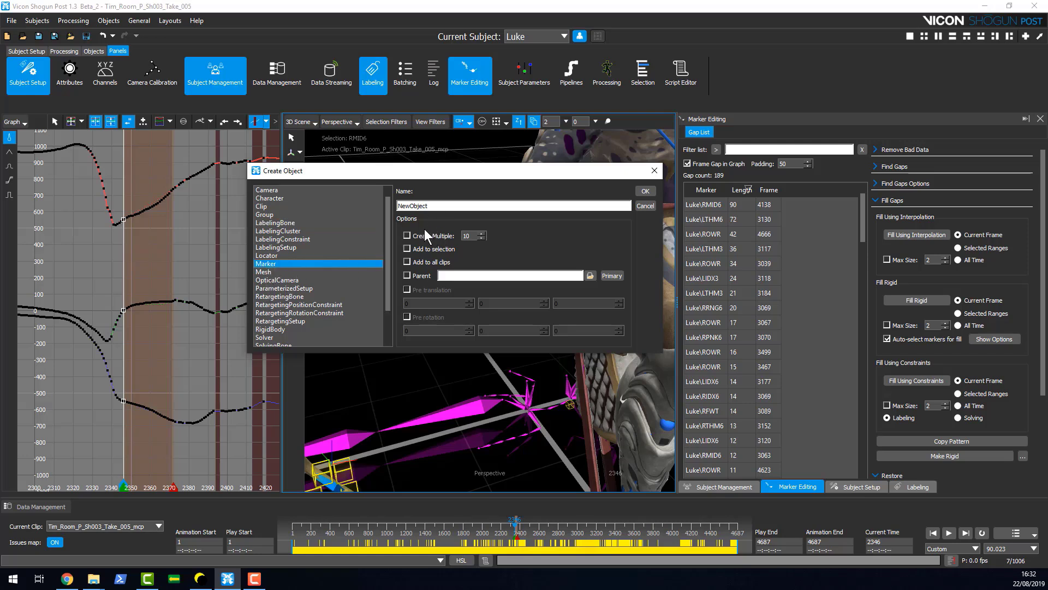
- Enable Create Multiple with a count of 10 and choose Camera as the type
left_click(407, 235)
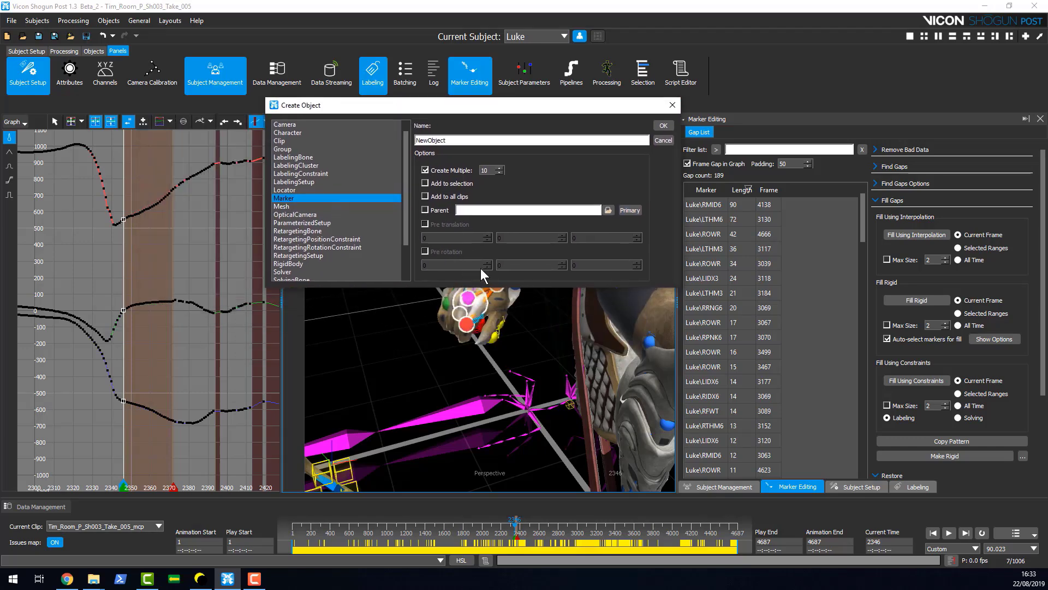
mouse_move(467, 187)
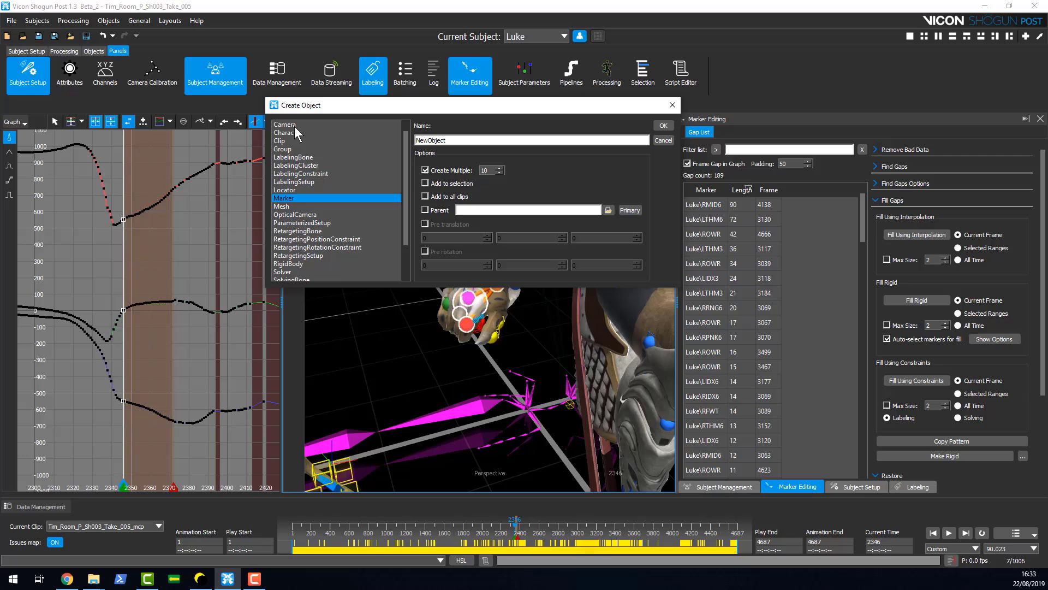
left_click(285, 125)
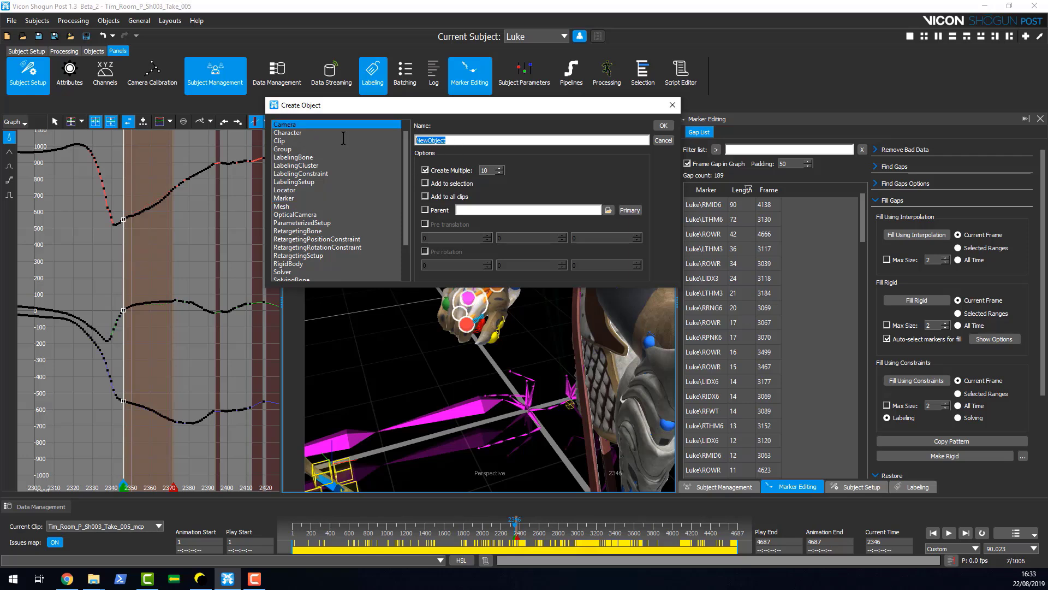
- Name the new object 'Camel' and create the ten cameras
type("Camel")
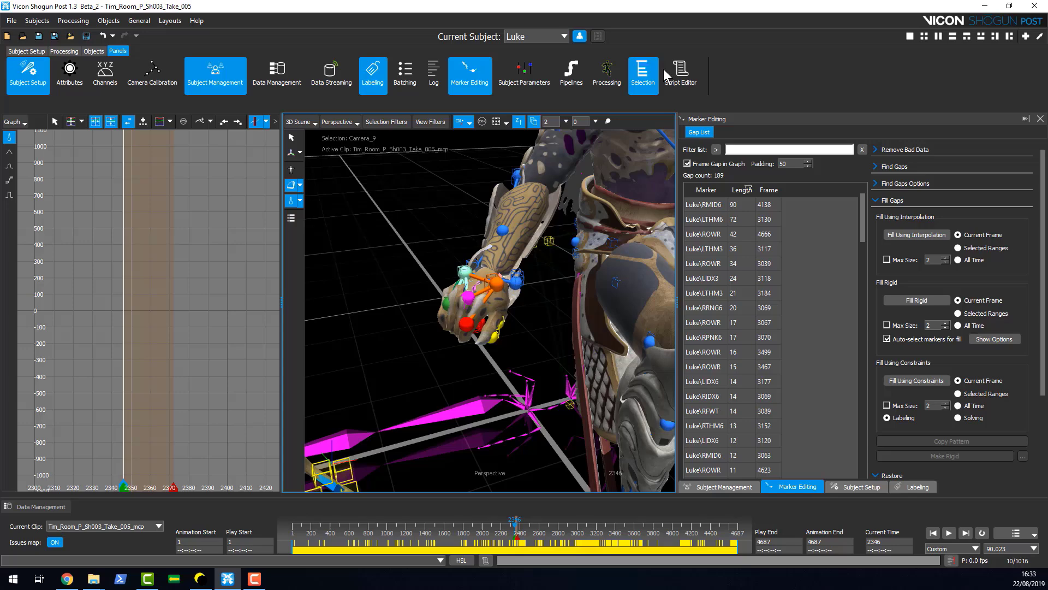
- Show the Selection tree and bring Luke's Solving and Retargeting entries into view
left_click(642, 73)
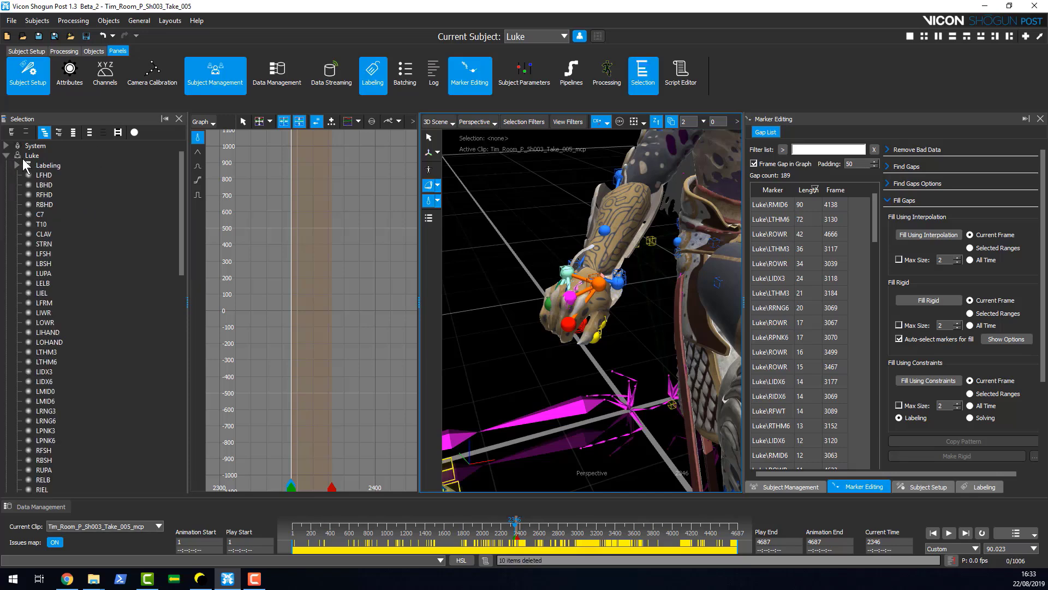
scroll("down", 3)
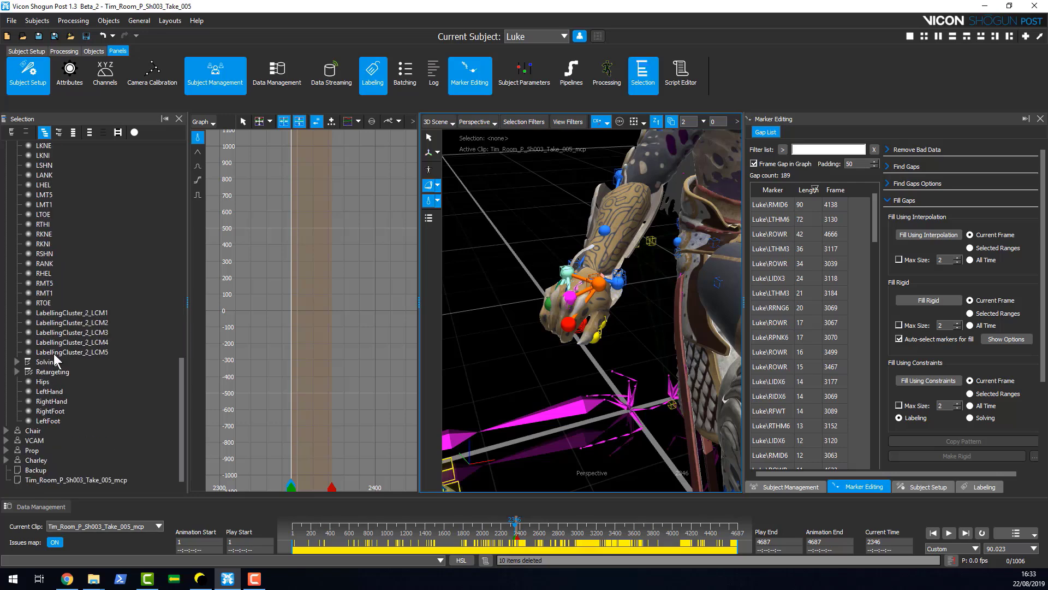
mouse_move(61, 374)
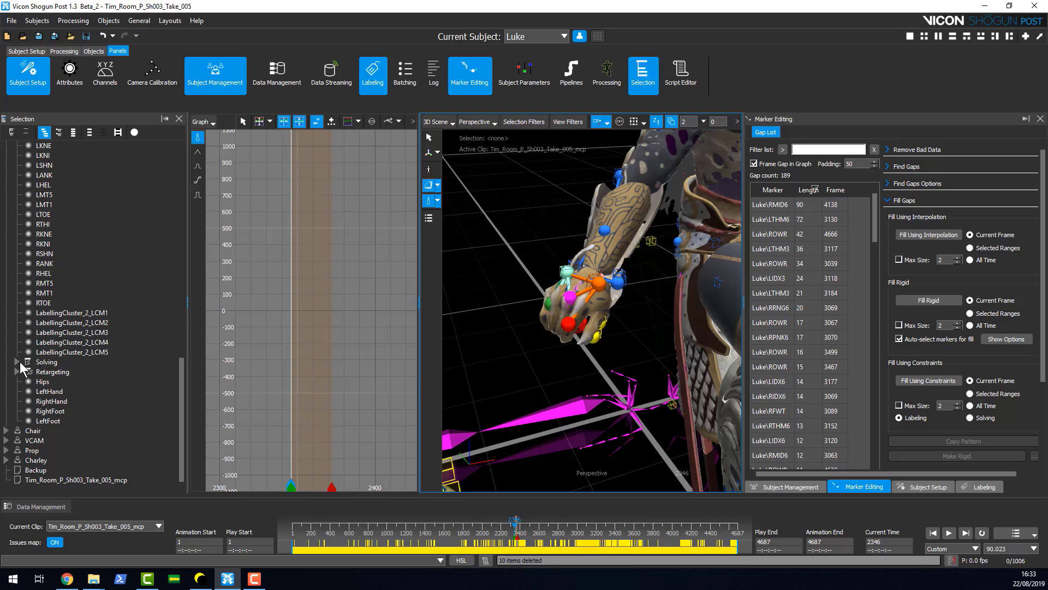
- Expand the Solving skeleton and pick a right-arm hand joint in its hierarchy
left_click(7, 361)
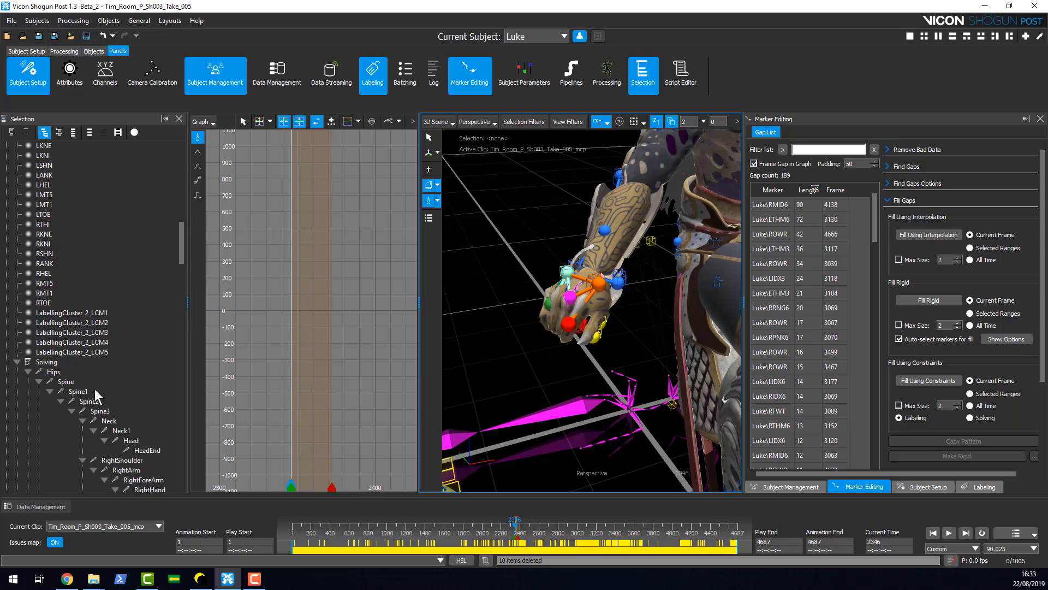
left_click(129, 431)
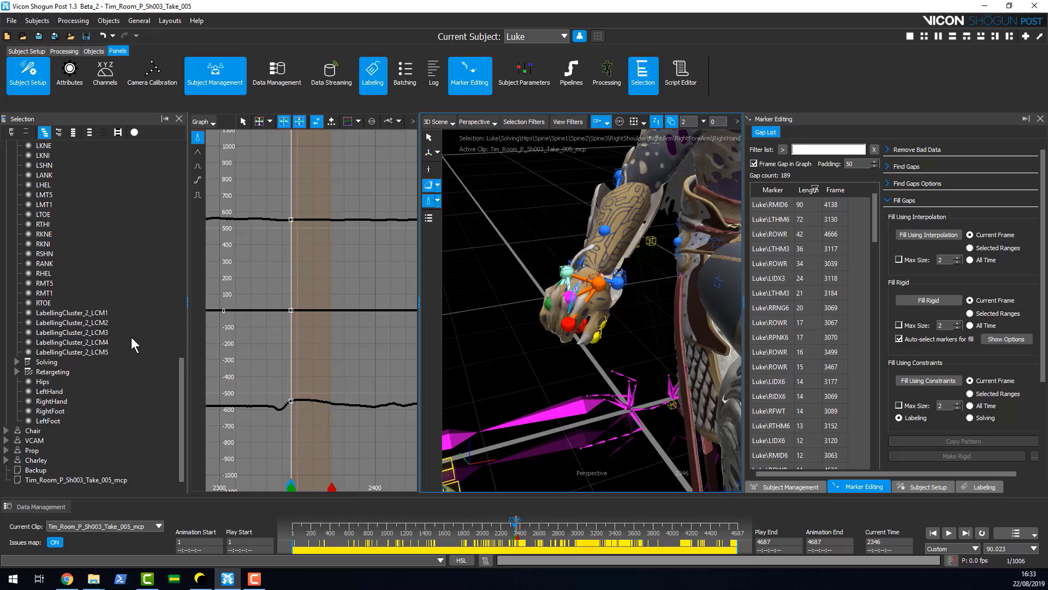
scroll("up", 3)
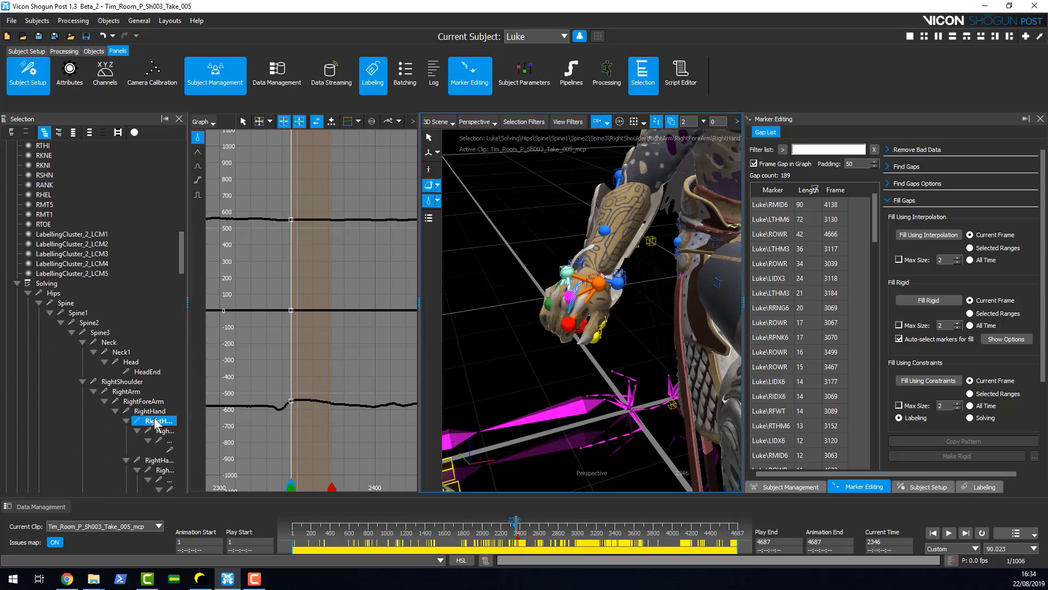
mouse_move(147, 374)
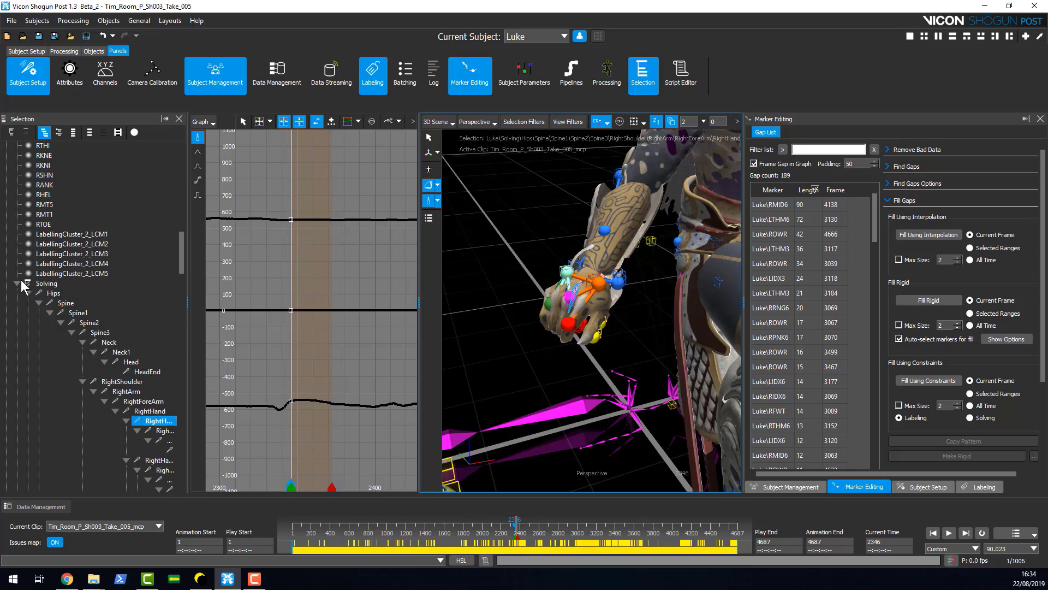
mouse_move(114, 334)
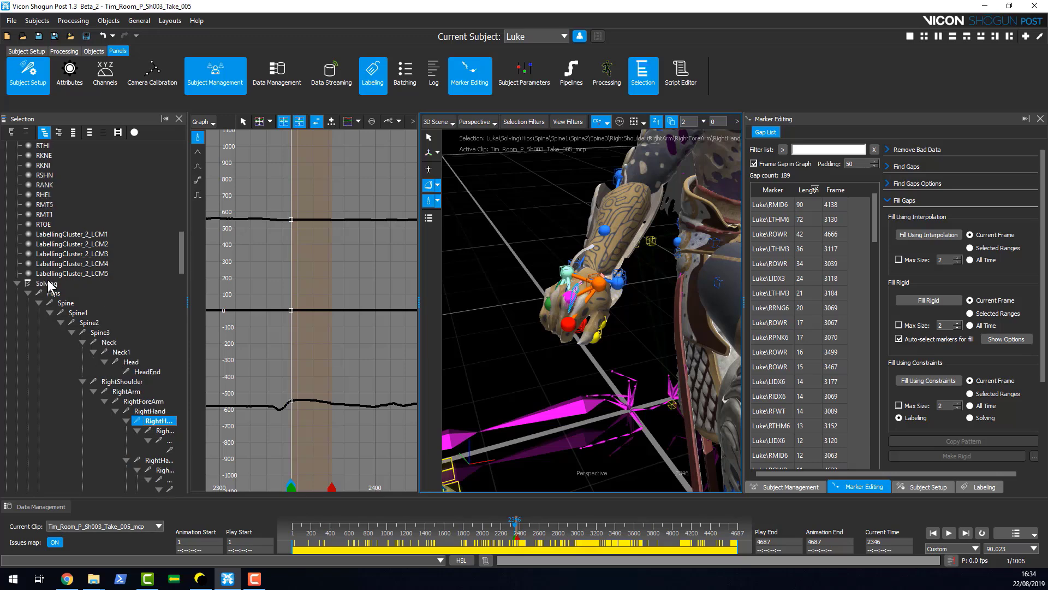
scroll("down", 3)
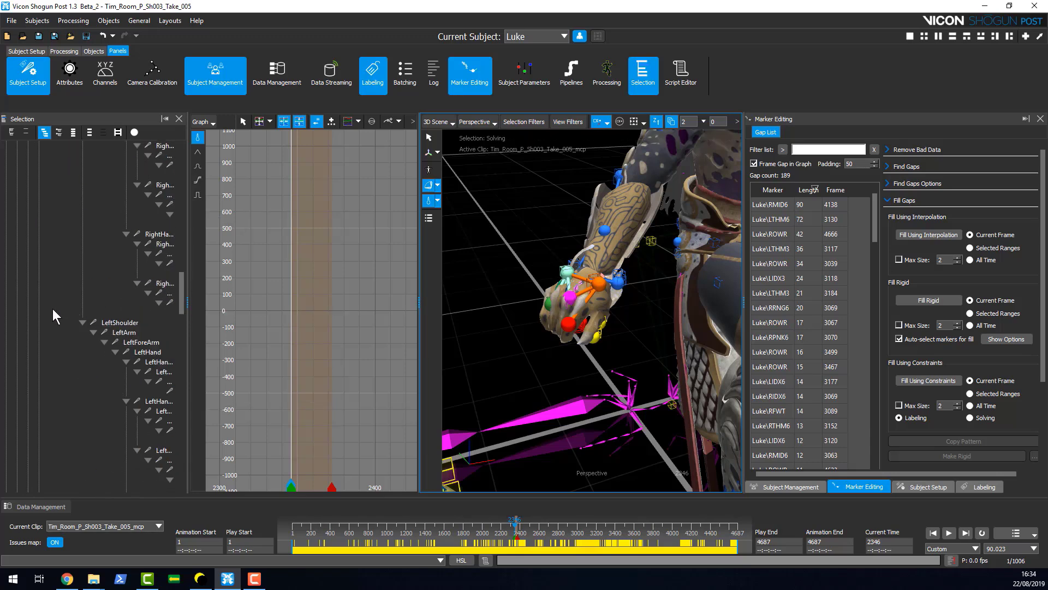
- Select the whole Solving branch, then make the Retargeting skeleton the selection
right_click(47, 194)
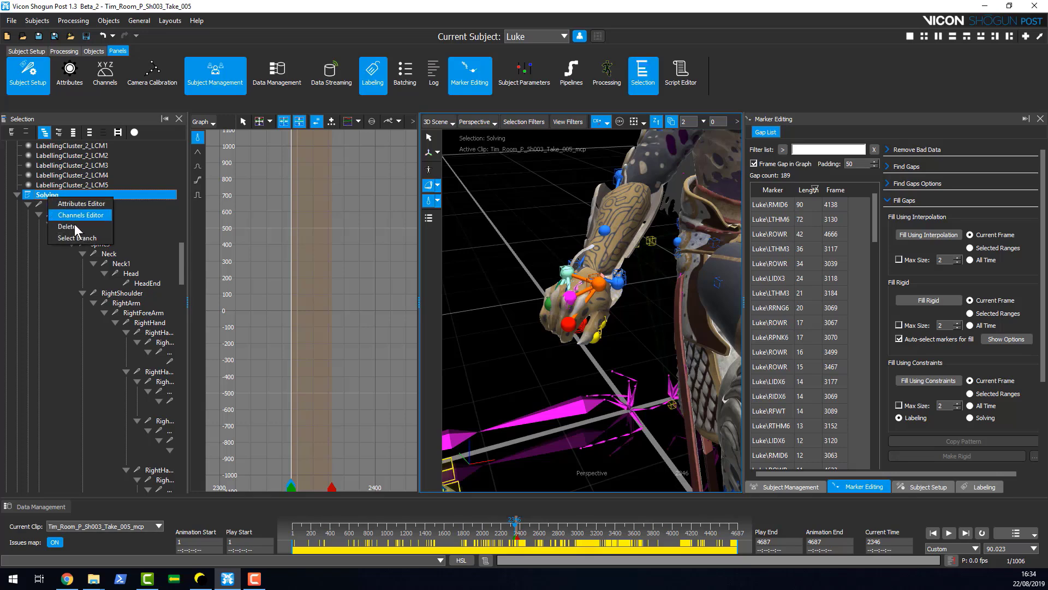
left_click(77, 238)
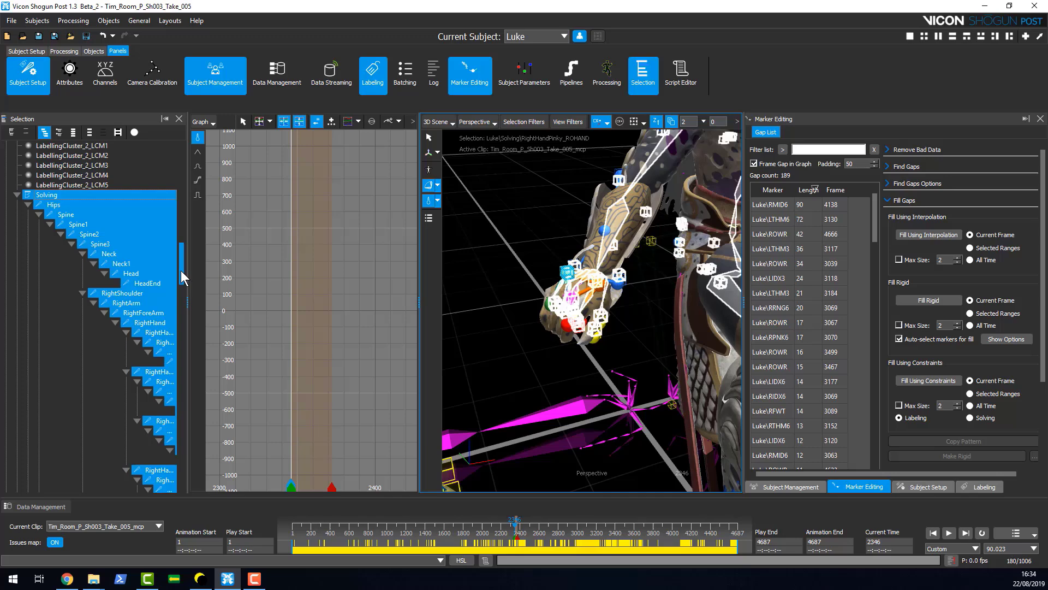
scroll("down", 3)
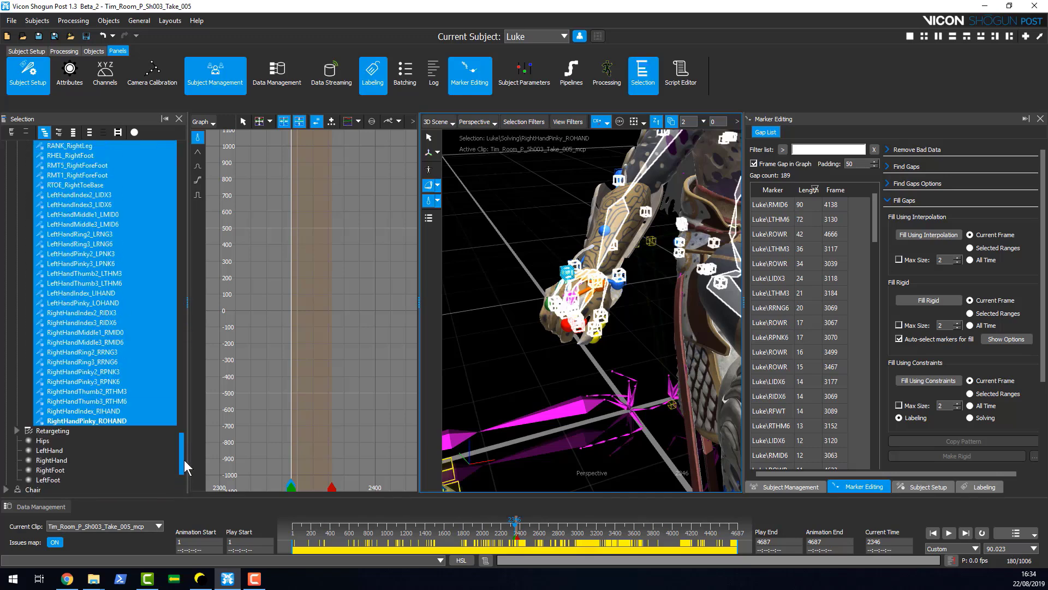
left_click(53, 371)
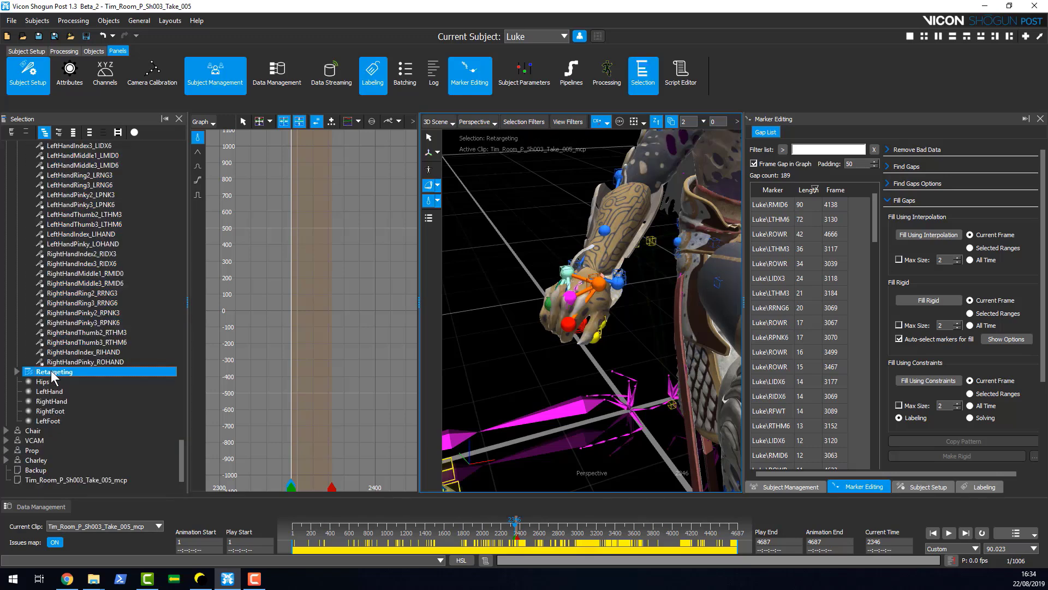
- Select the entire Retargeting branch for export via its context menu
right_click(55, 371)
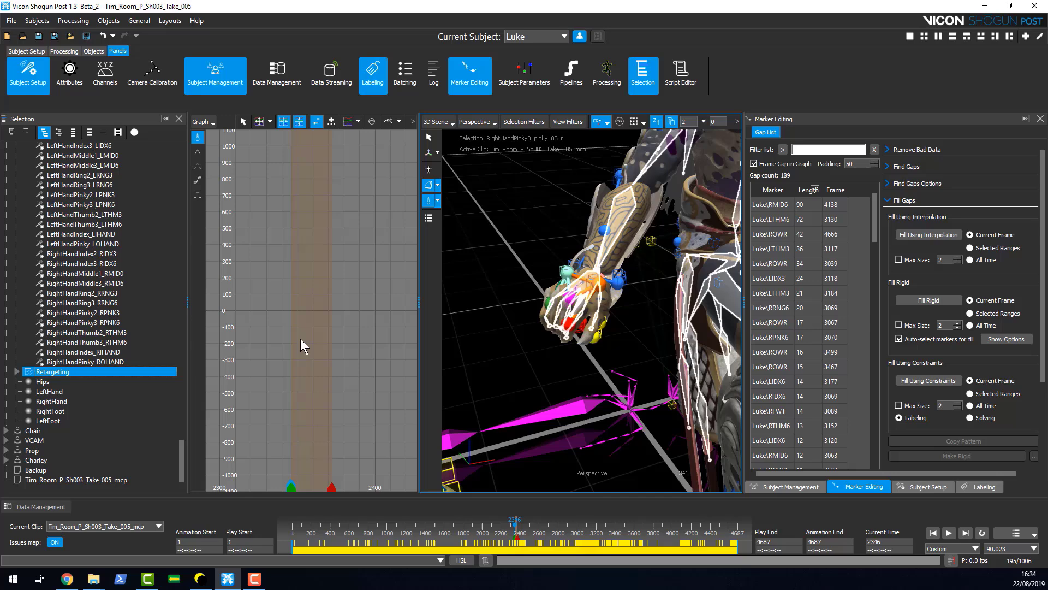
mouse_move(583, 255)
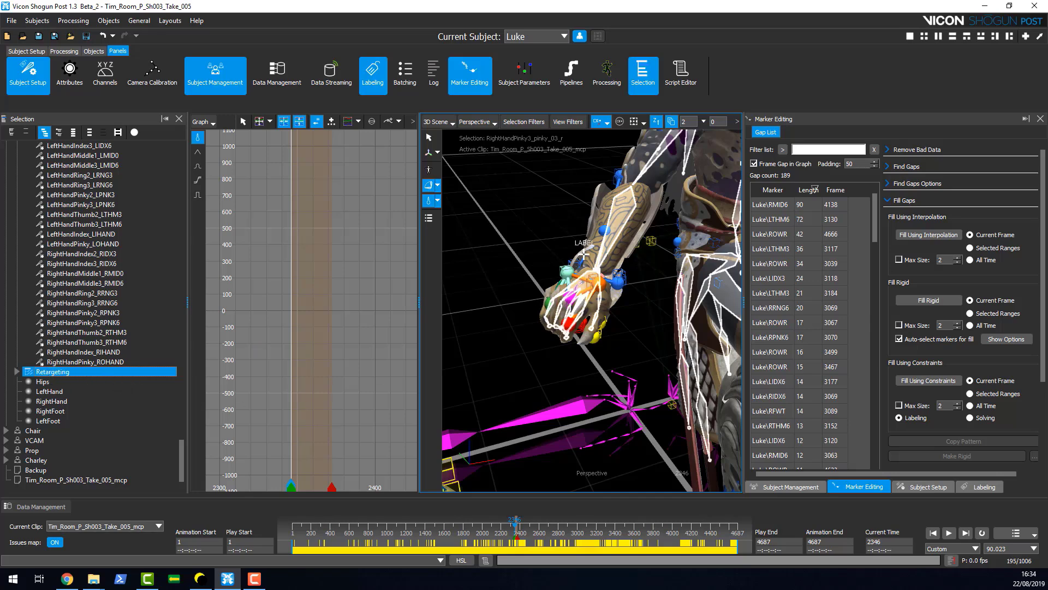